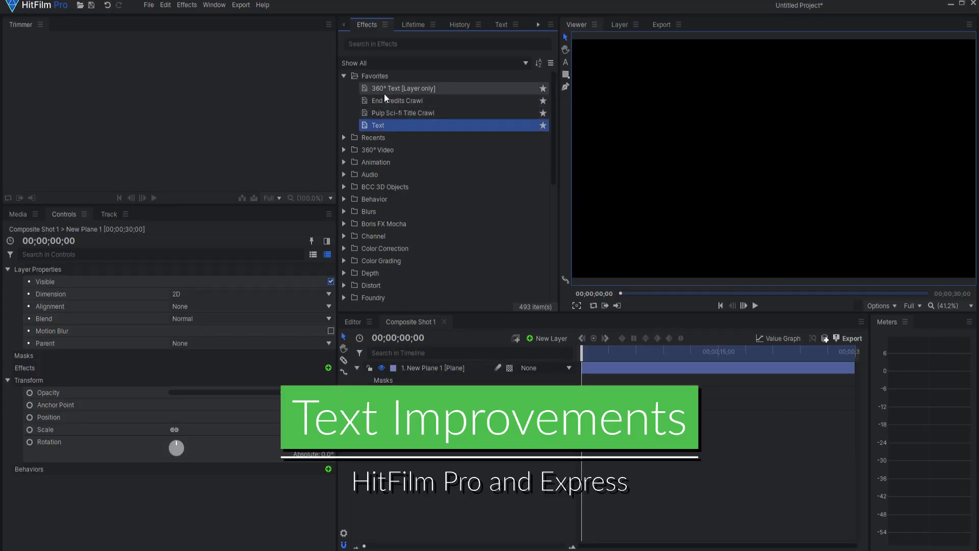
# Apply the Text effect from Effects > Favorites to the New Plane 1 layer so 'Text' appears in the viewer
pyautogui.click(397, 101)
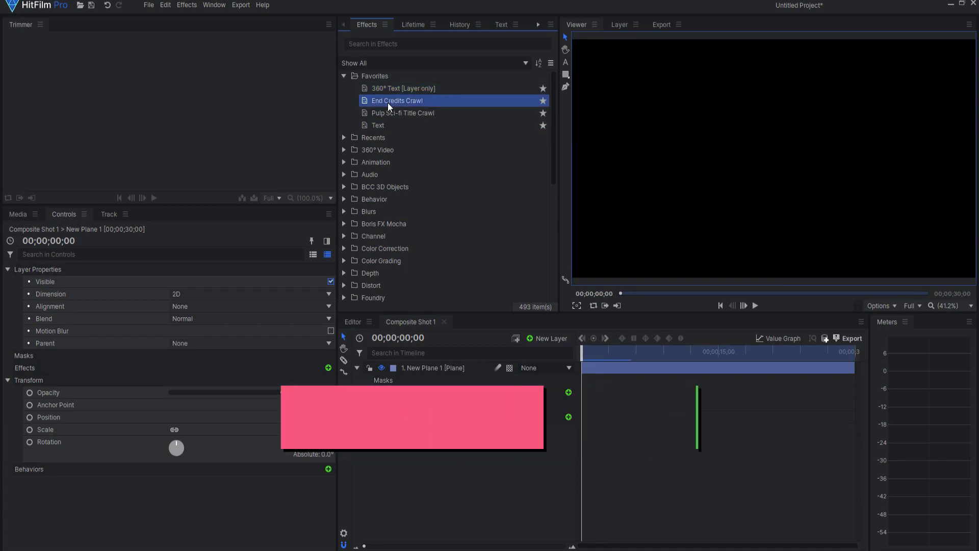
pyautogui.click(404, 113)
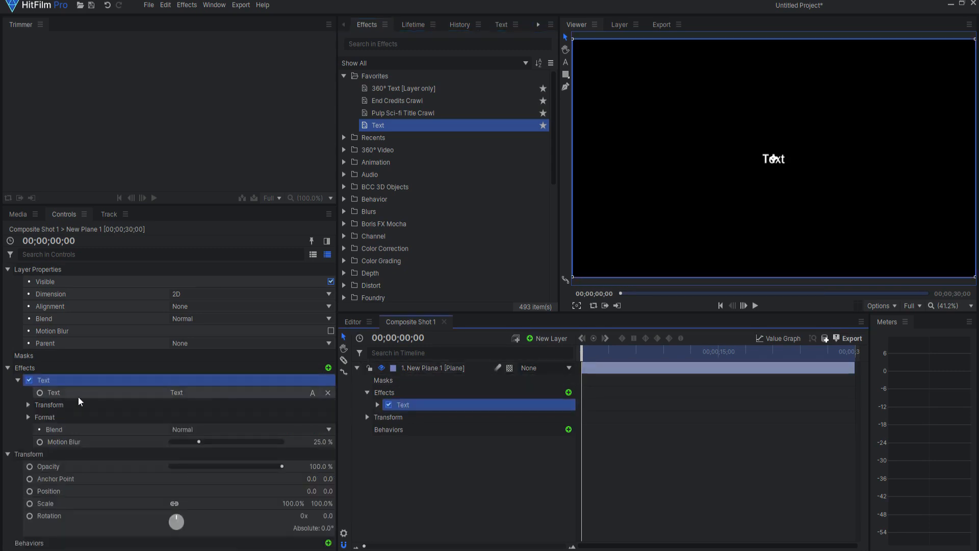
pyautogui.moveTo(173, 486)
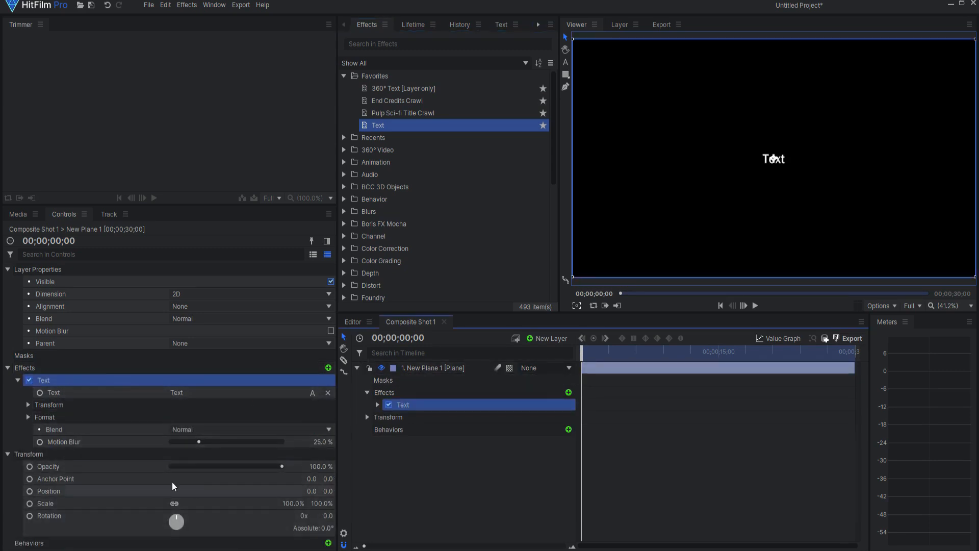